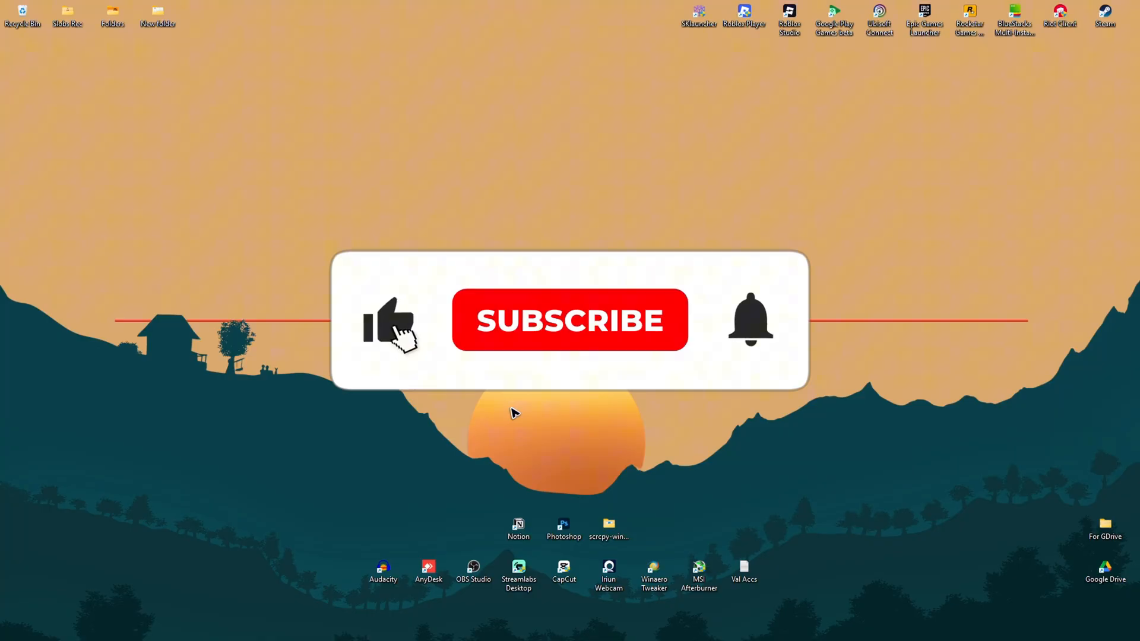
Launch Discord so the User Settings Gift Inventory page appears.
click(569, 321)
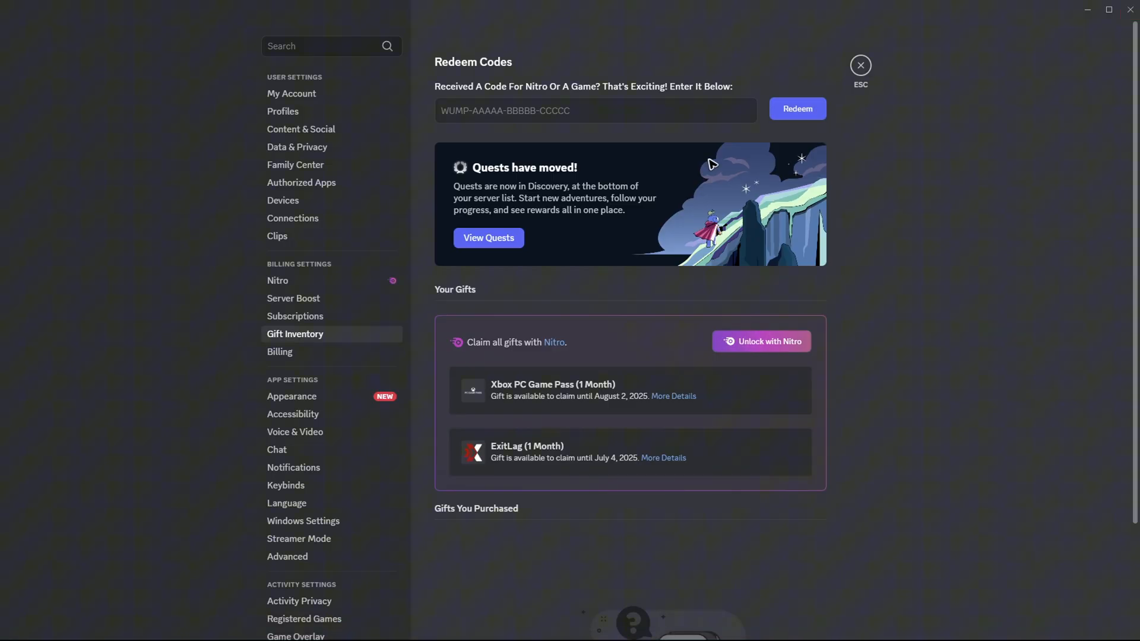
mouse_move(662, 243)
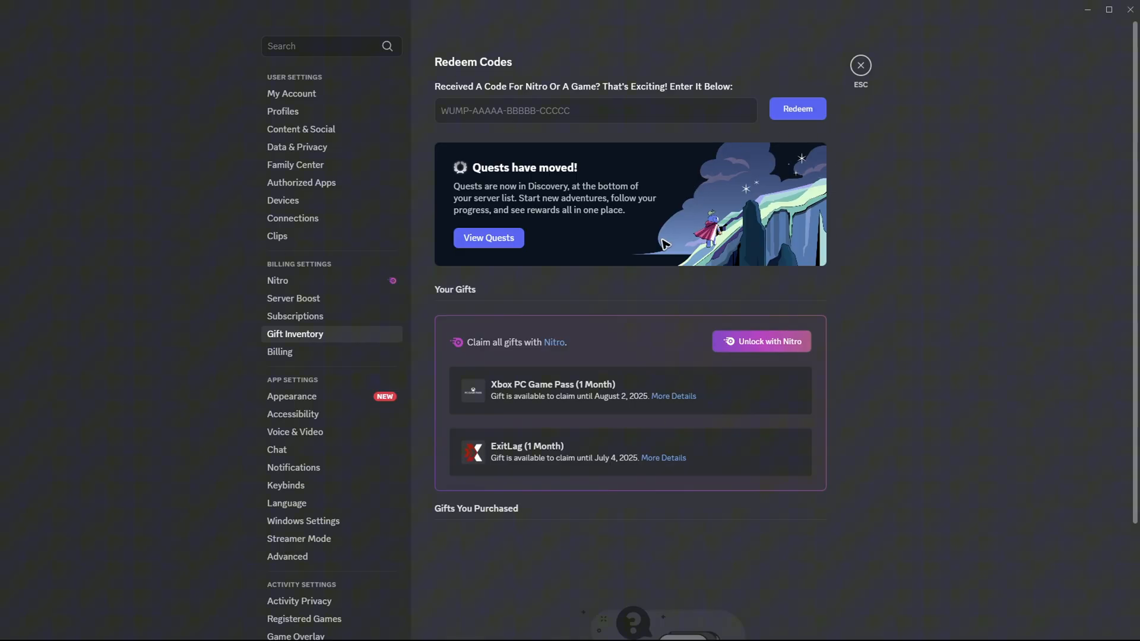
mouse_move(864, 80)
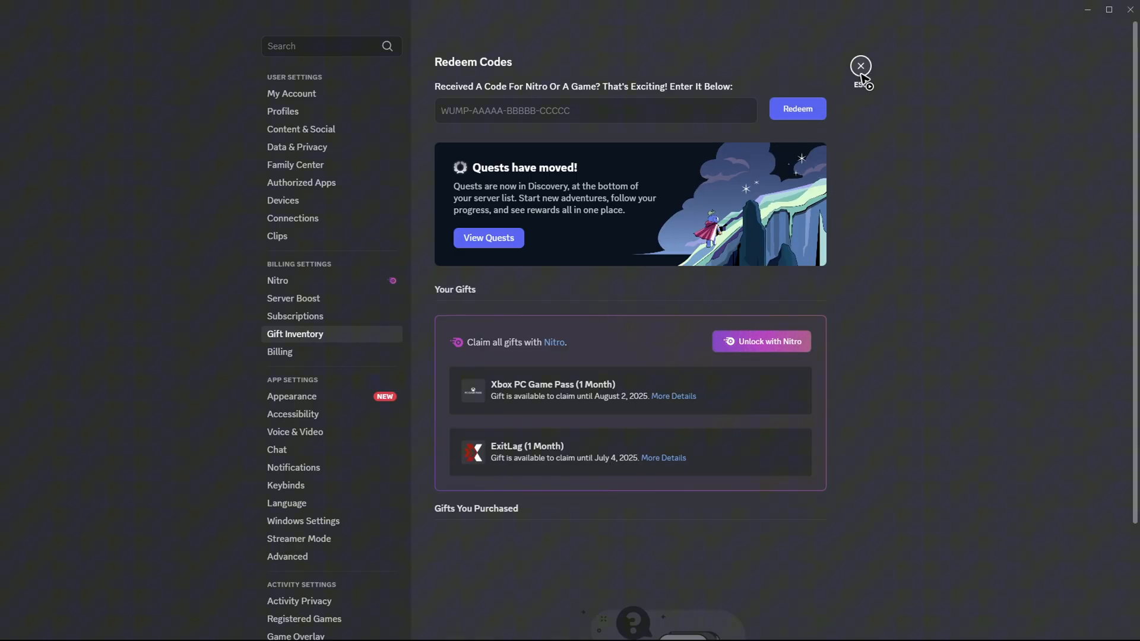
Close settings and reopen User Settings on the My Account page.
click(861, 65)
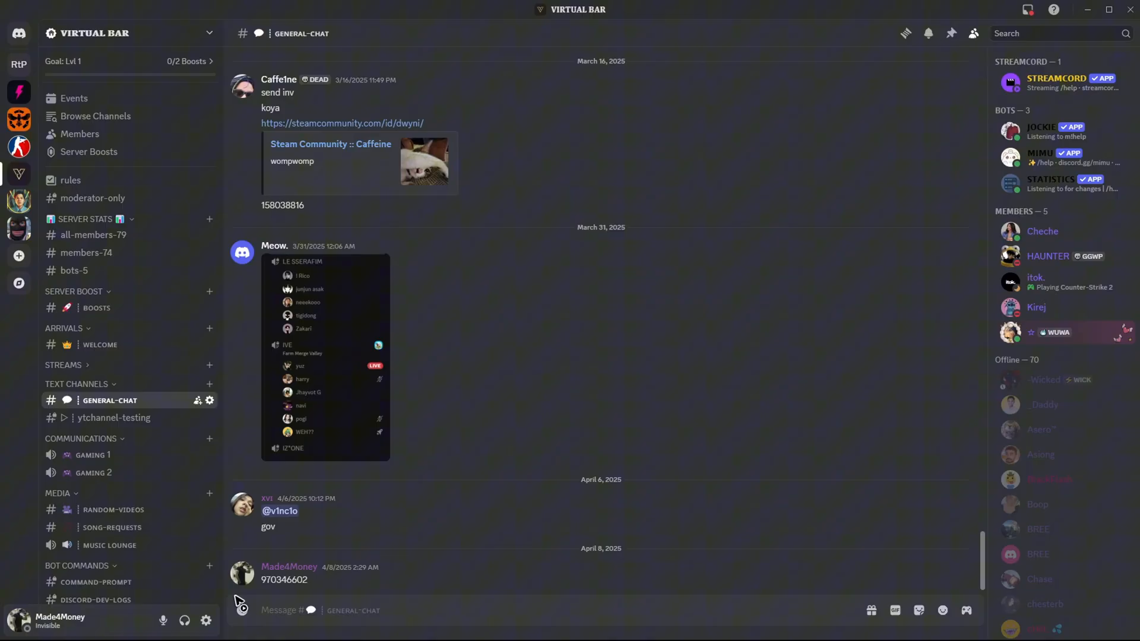
mouse_move(207, 621)
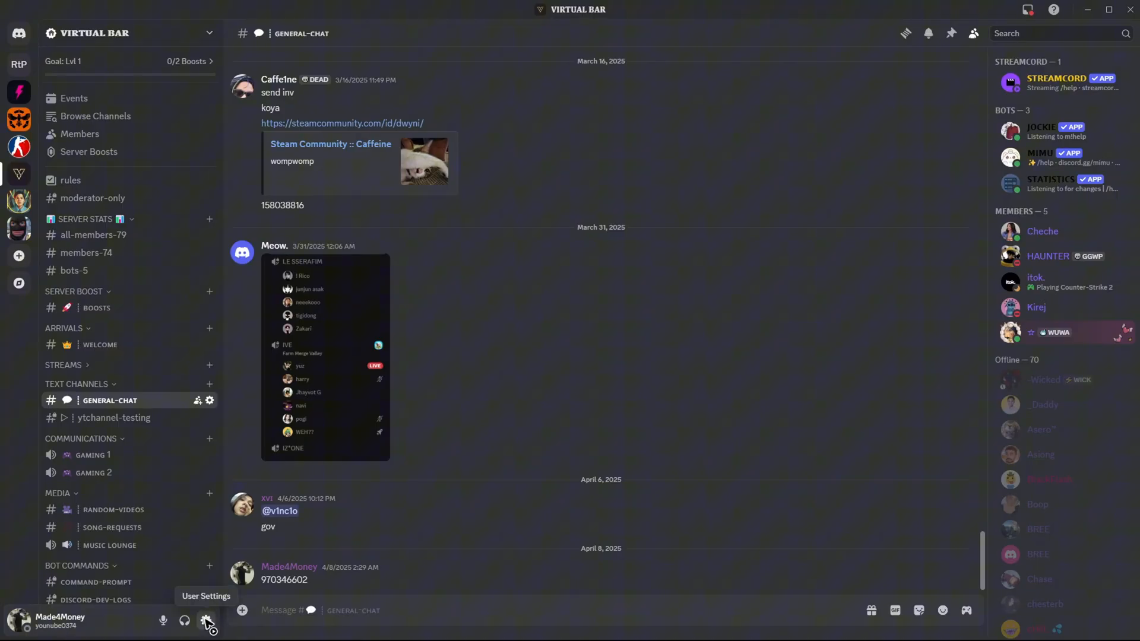
click(209, 620)
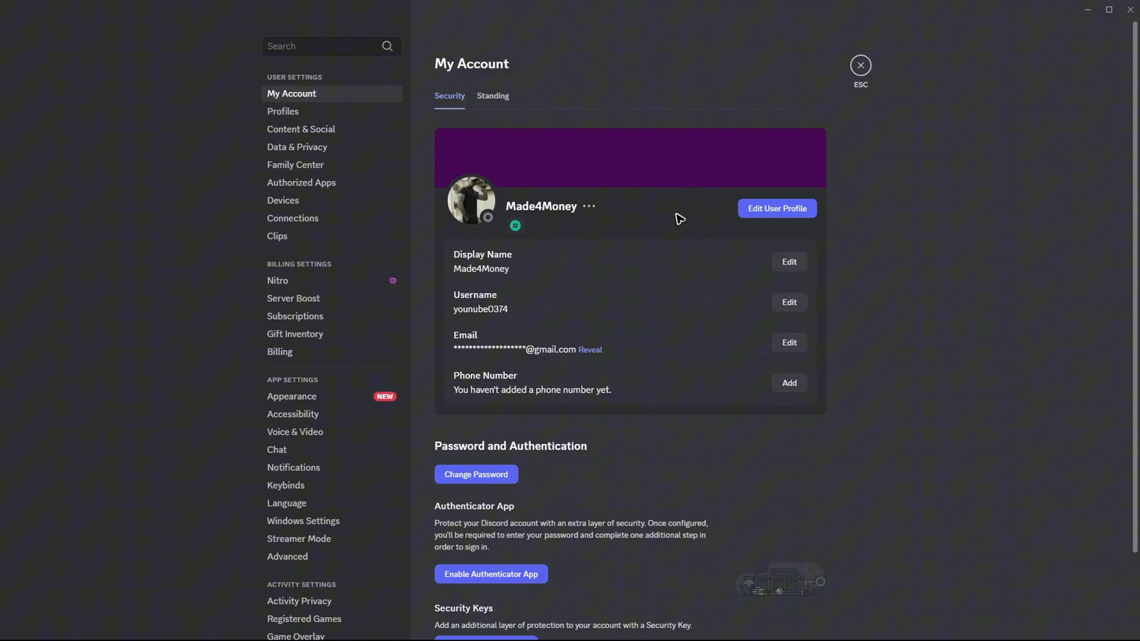
scroll(down, 3)
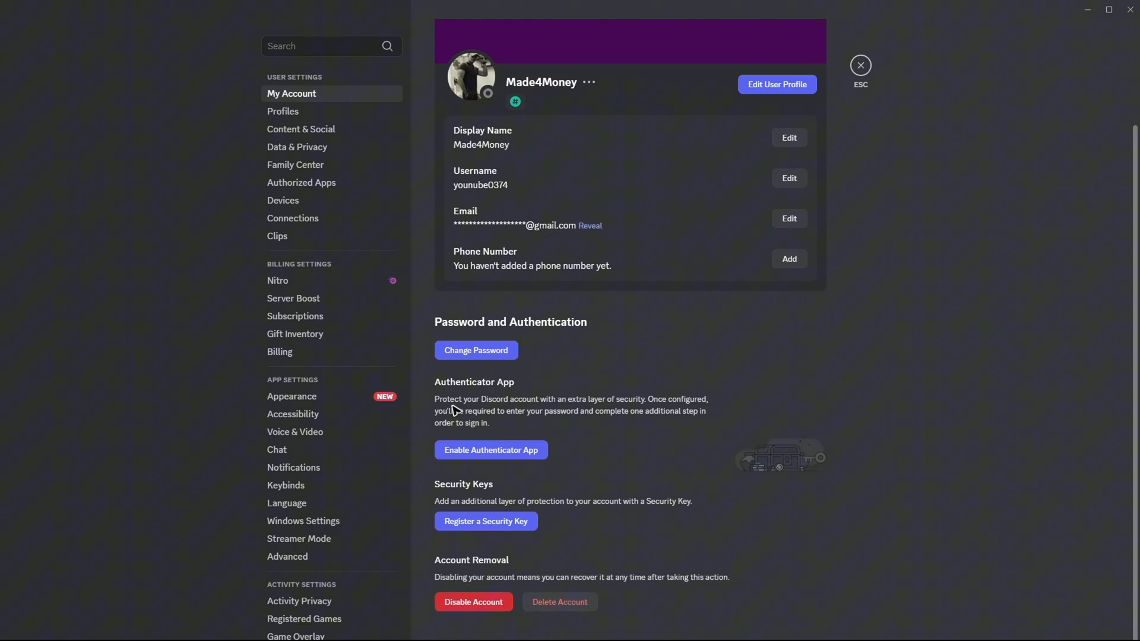
mouse_move(686, 512)
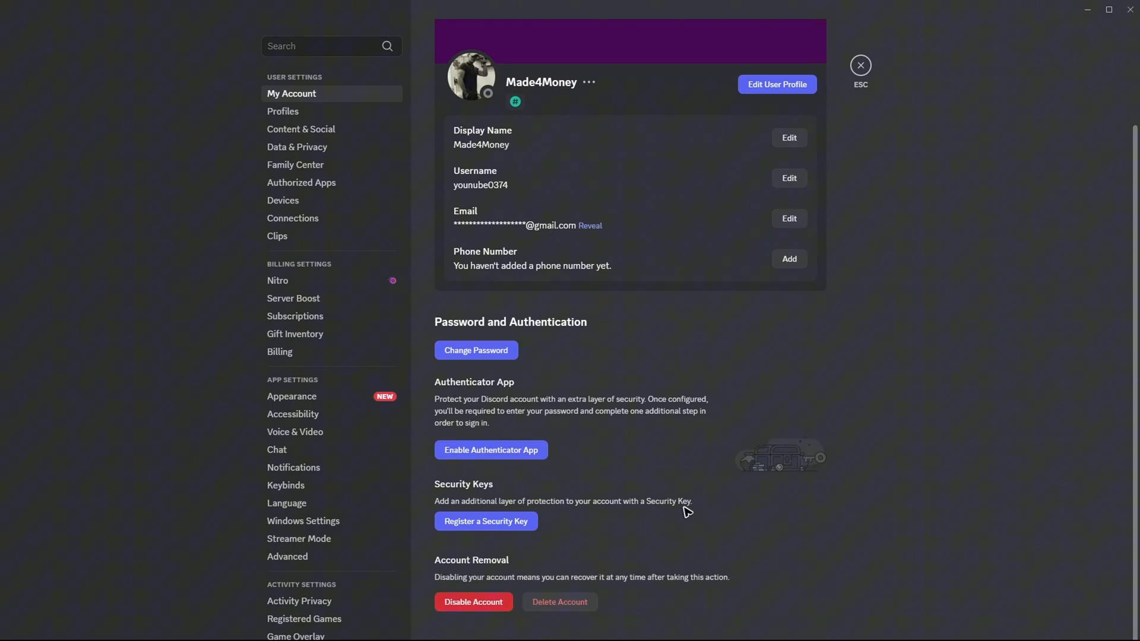
mouse_move(529, 502)
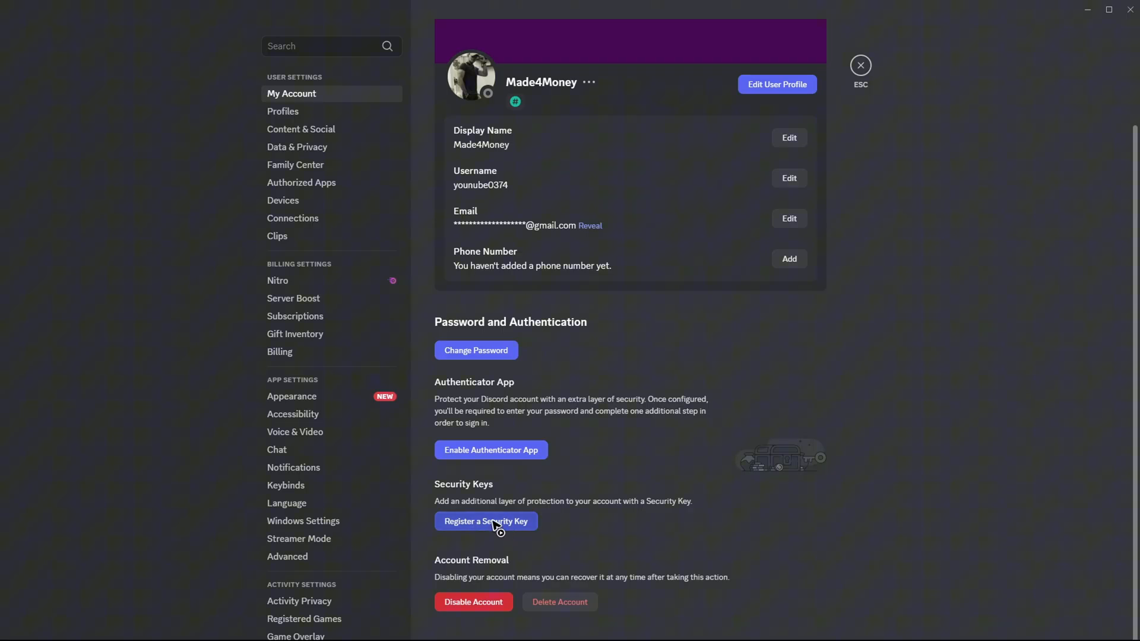
mouse_move(518, 479)
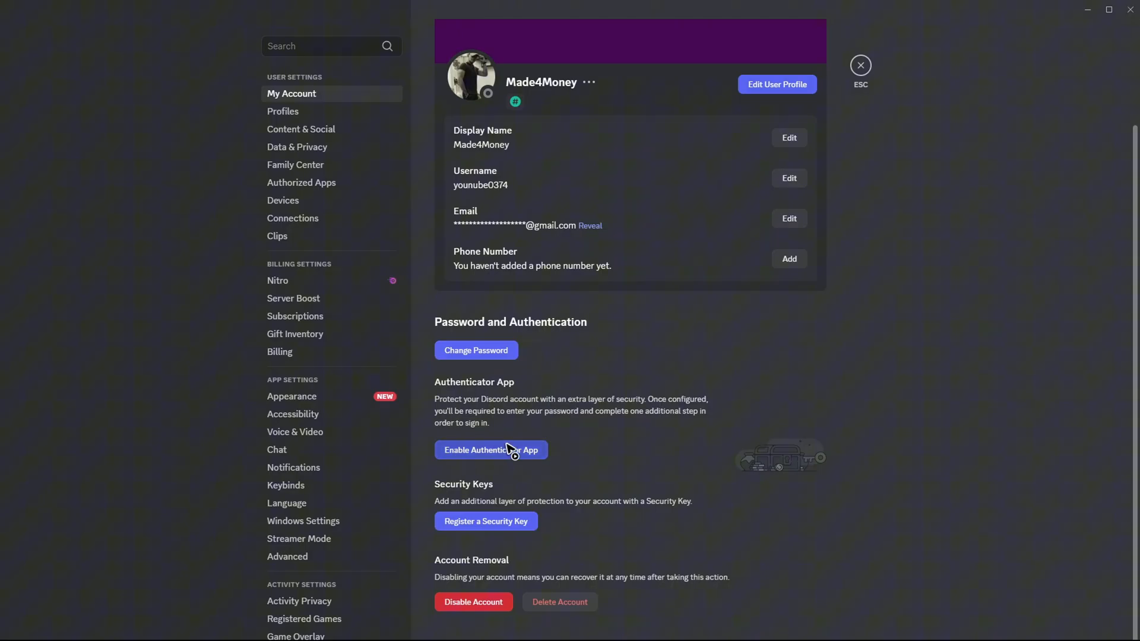
Start Enable Authenticator App setup to reveal the QR code and manual key.
click(490, 450)
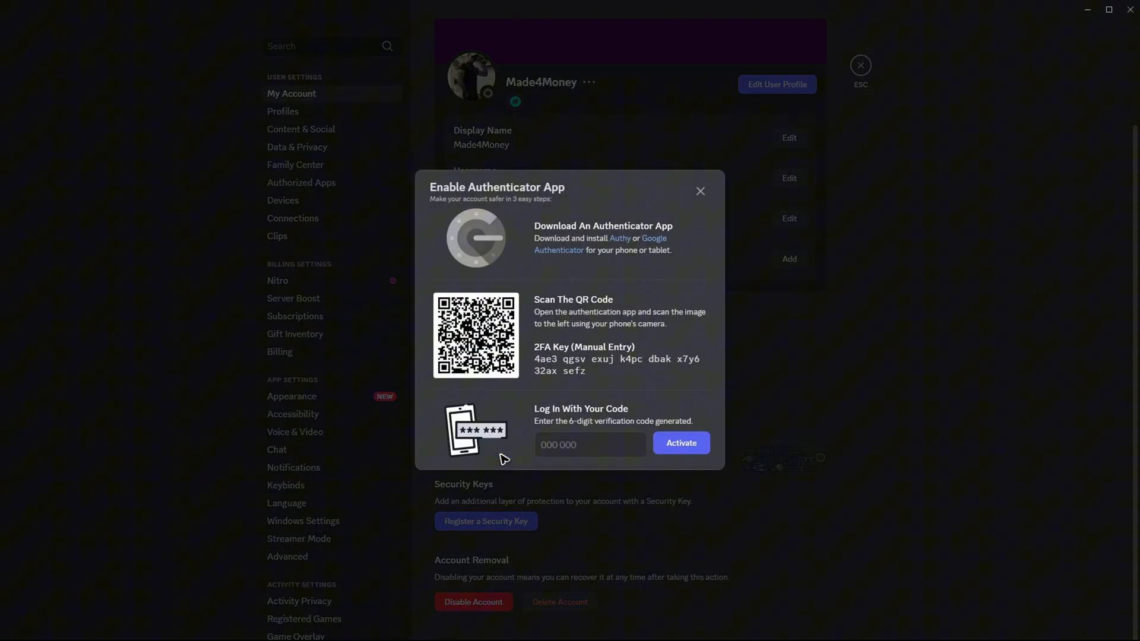
mouse_move(631, 254)
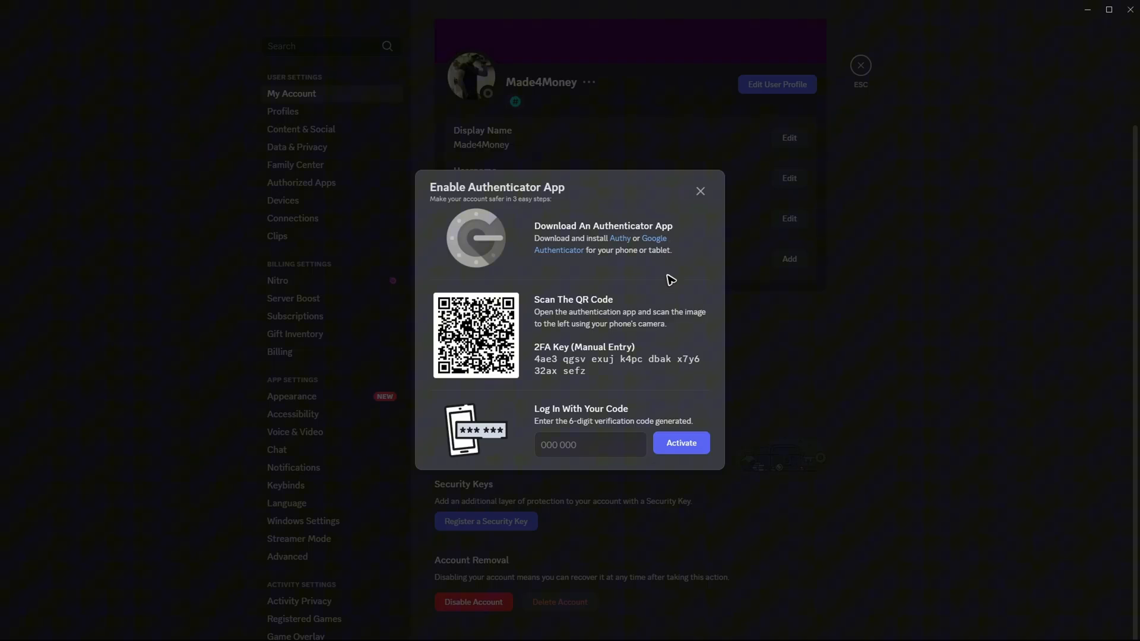
mouse_move(545, 294)
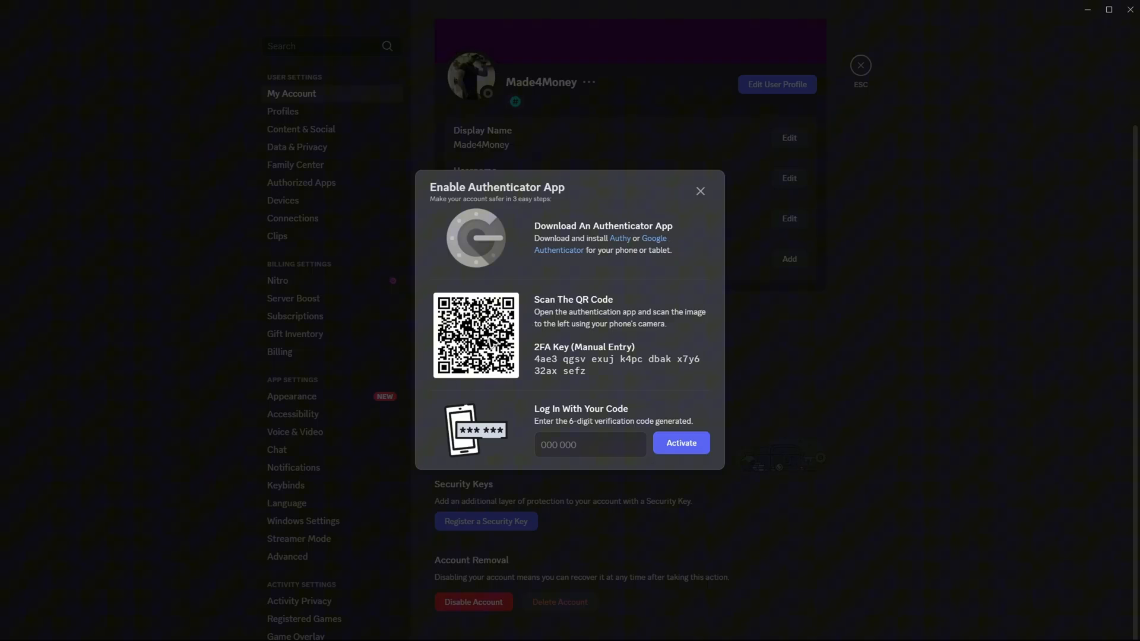
mouse_move(854, 640)
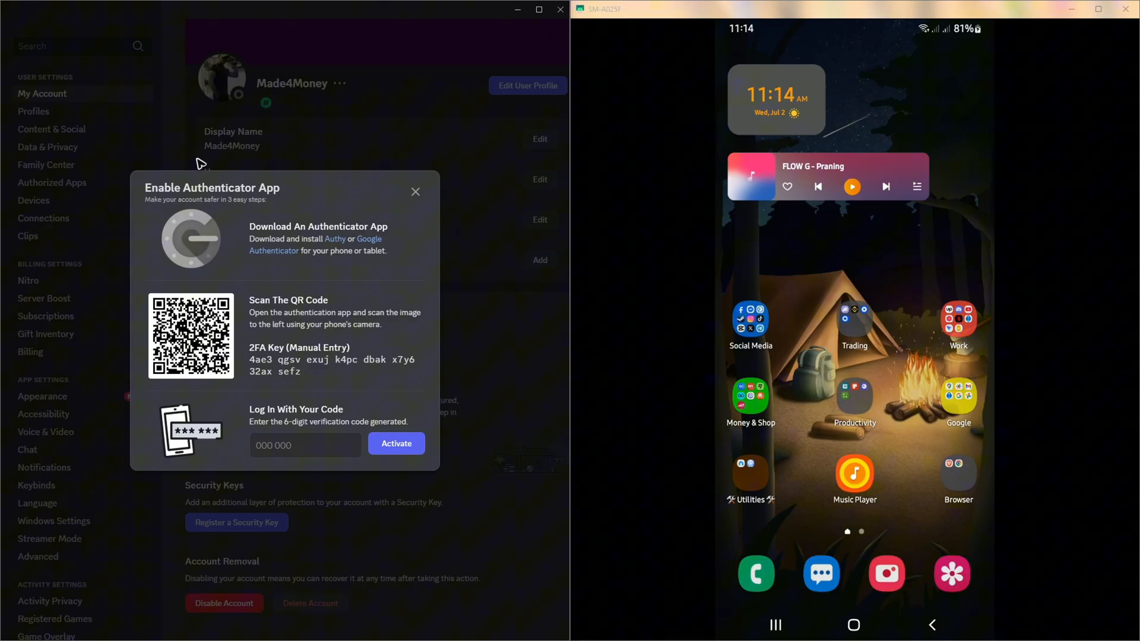
mouse_move(304, 301)
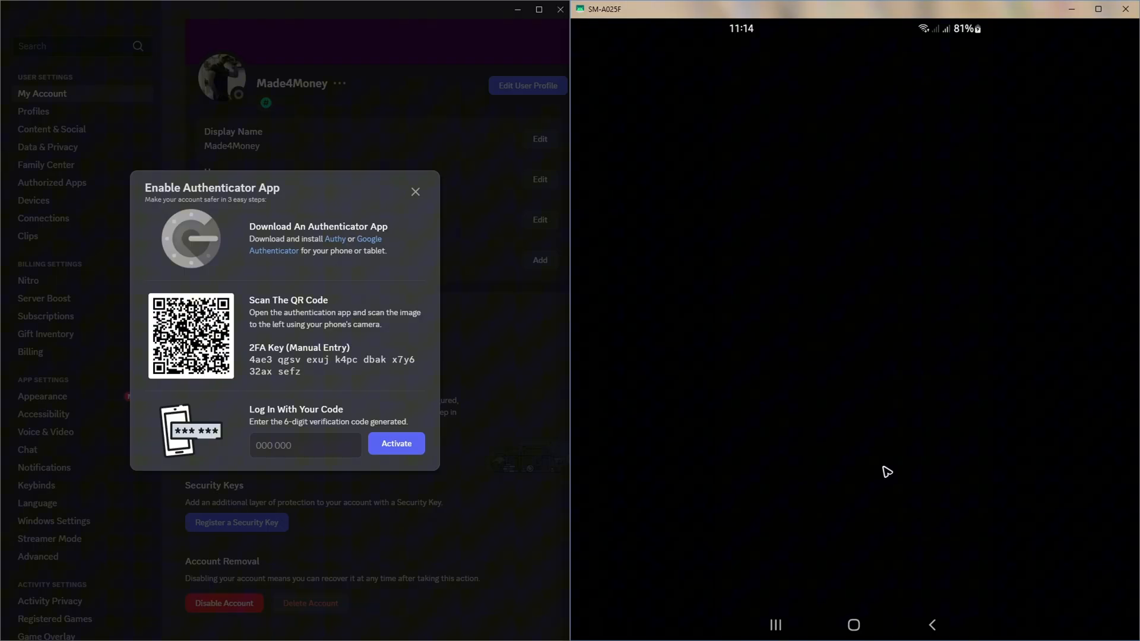
mouse_move(884, 470)
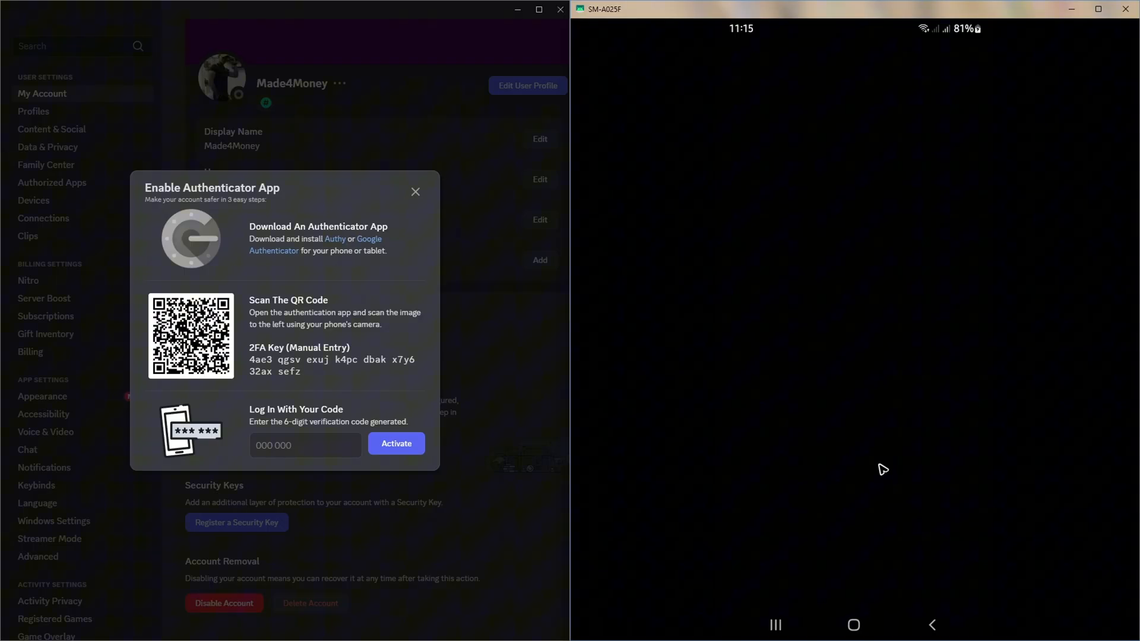
mouse_move(875, 449)
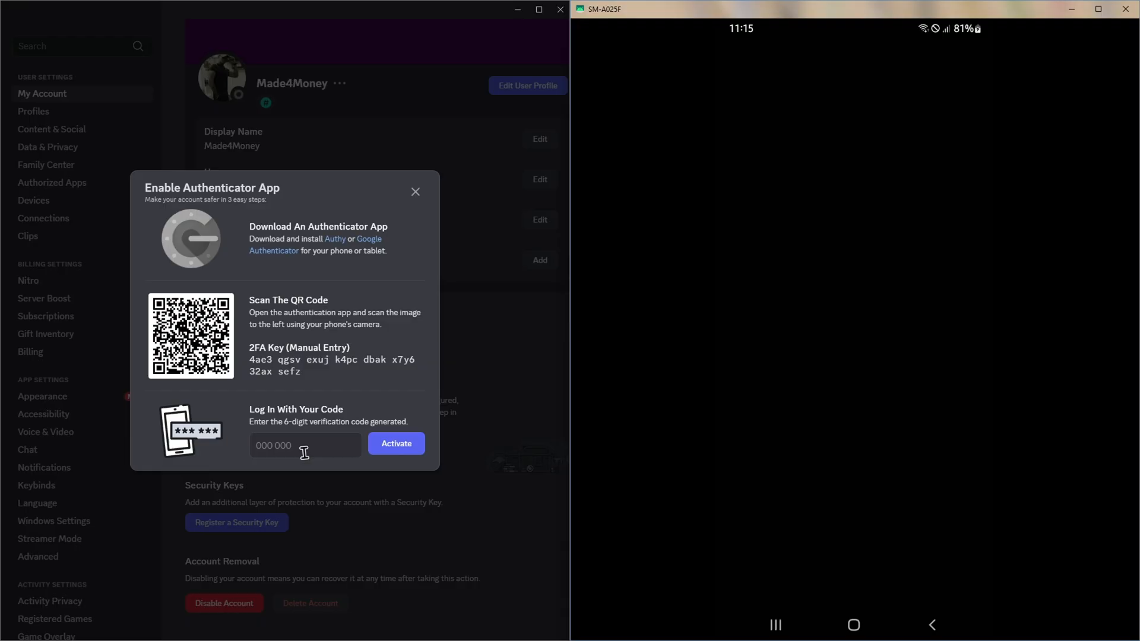
click(305, 444)
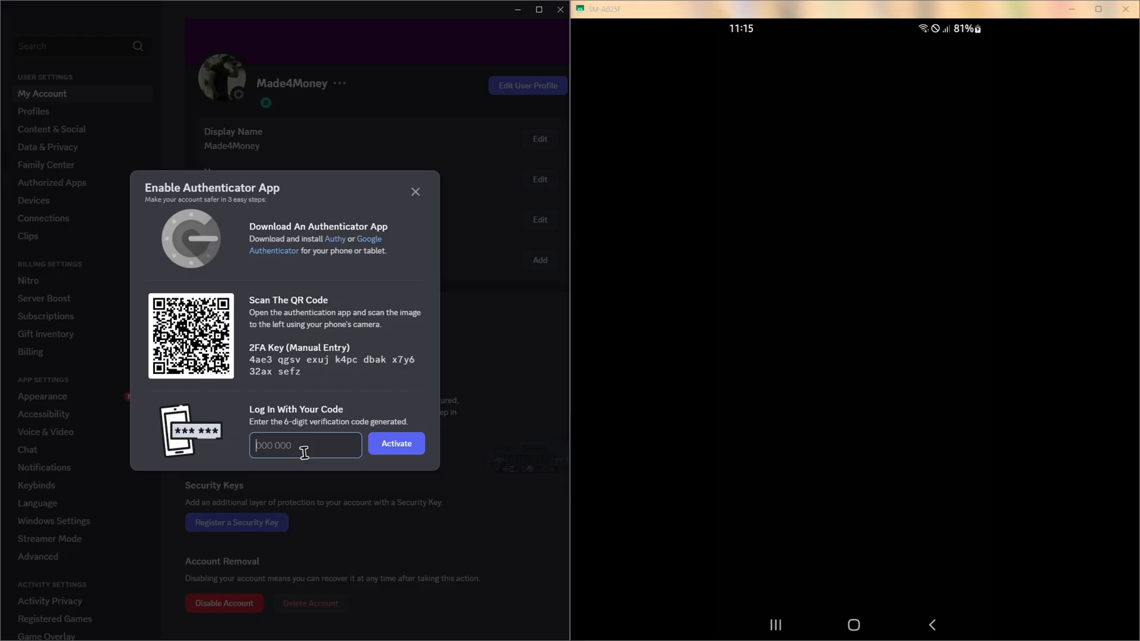
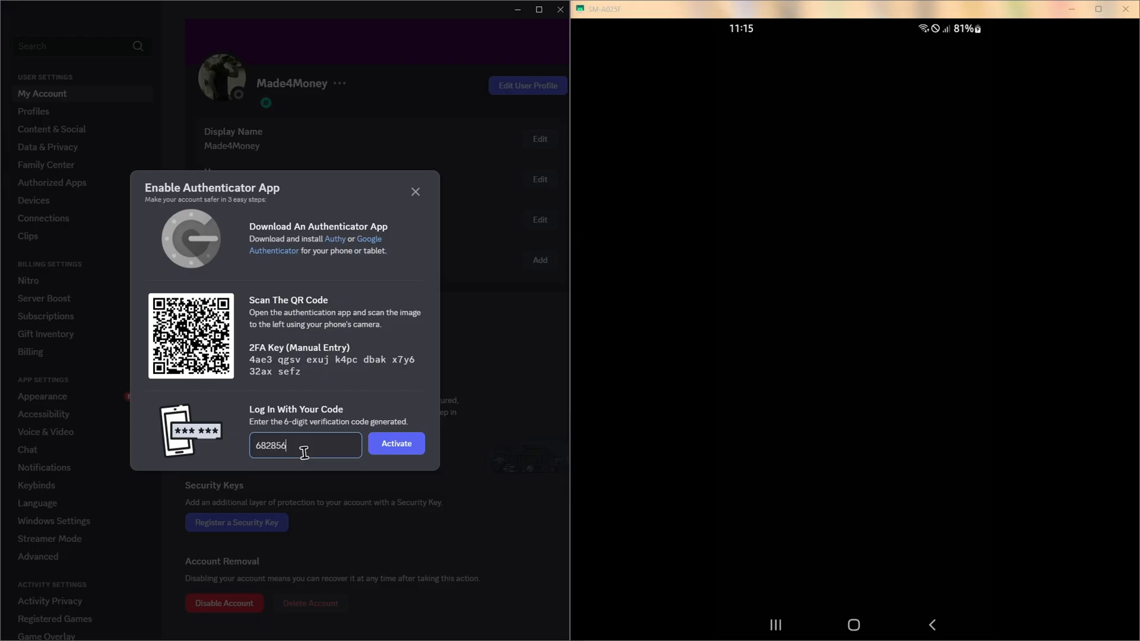
click(395, 443)
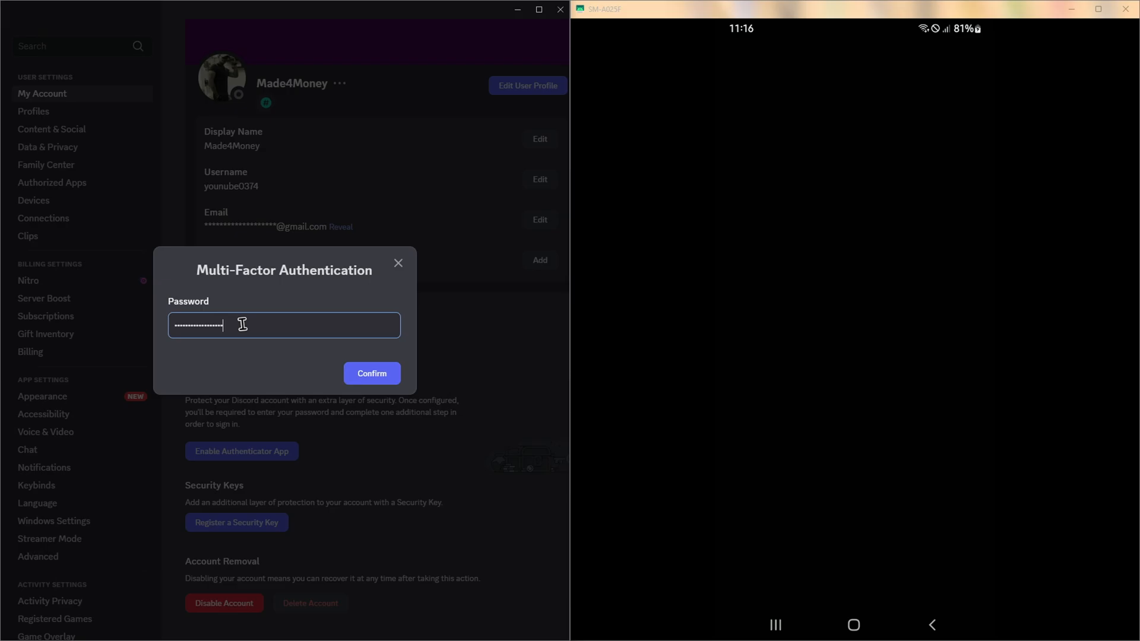
mouse_move(333, 367)
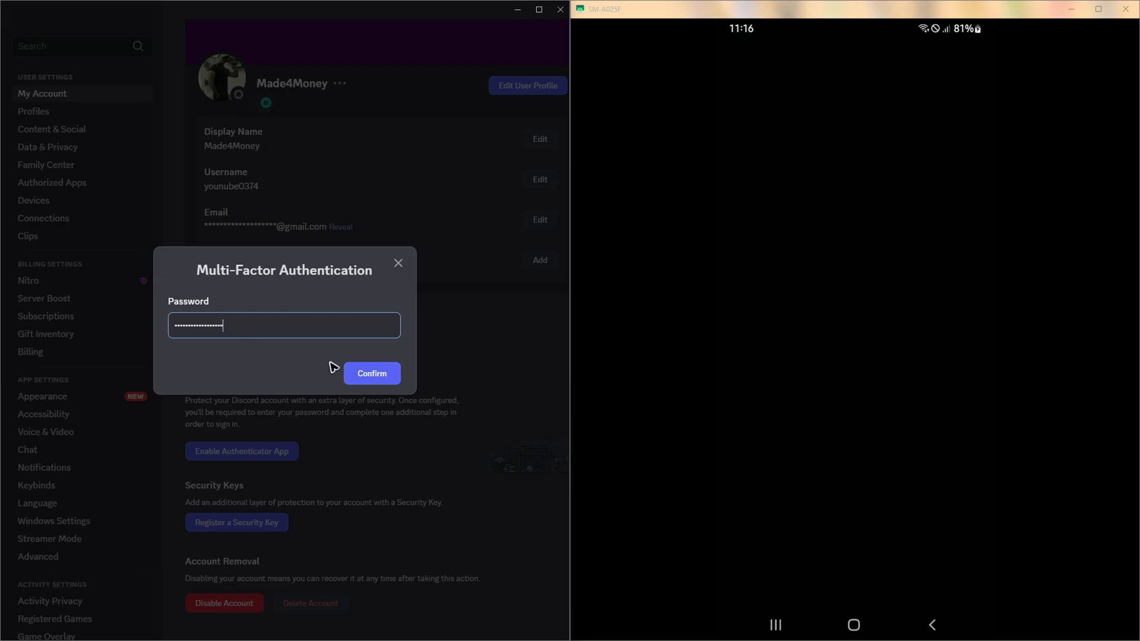
Confirm the account password in the Multi-Factor Authentication dialog.
click(371, 373)
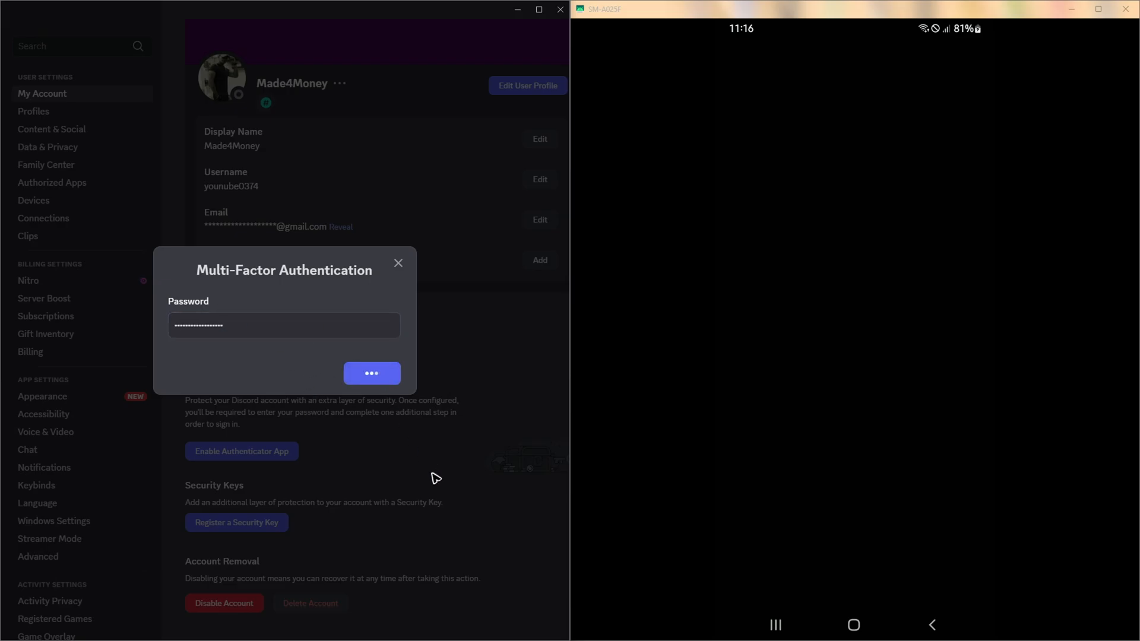
click(371, 373)
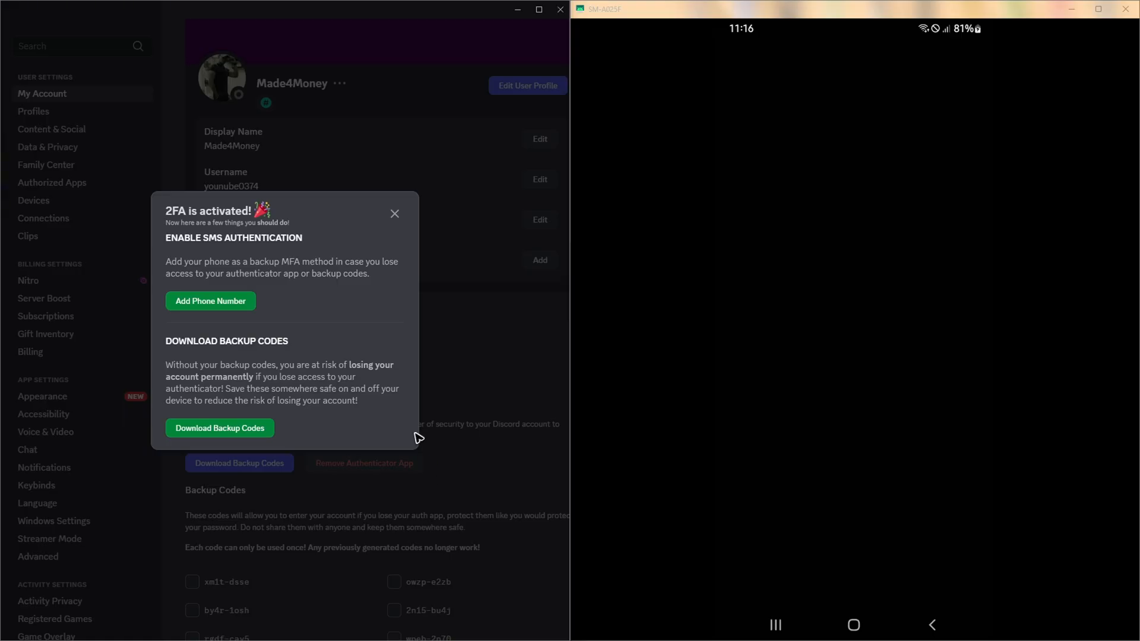
mouse_move(294, 291)
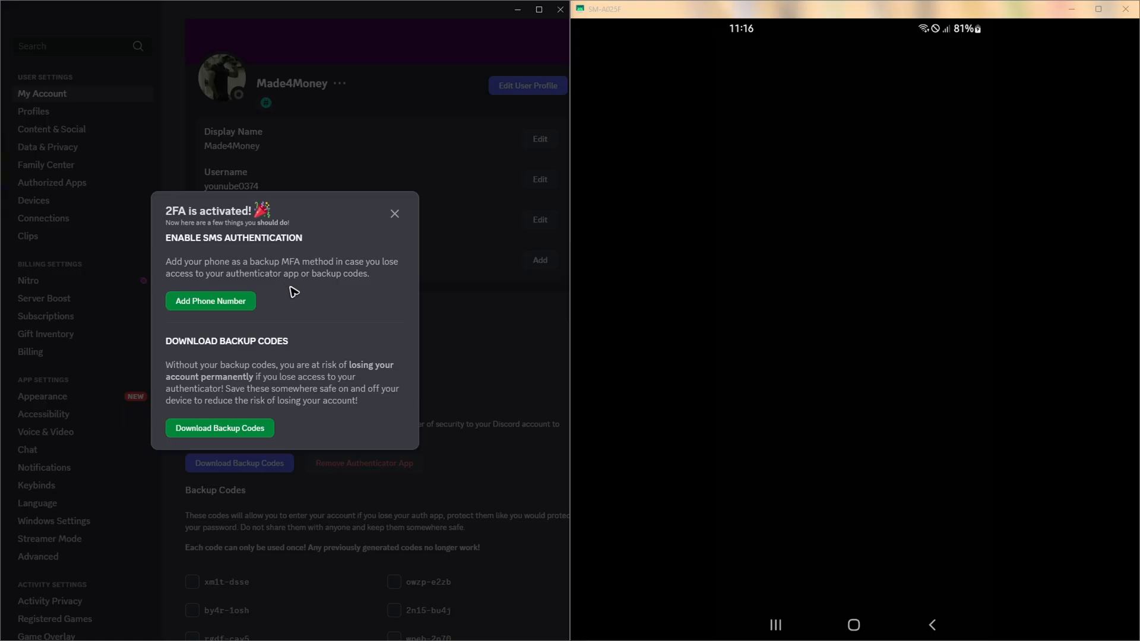
mouse_move(303, 295)
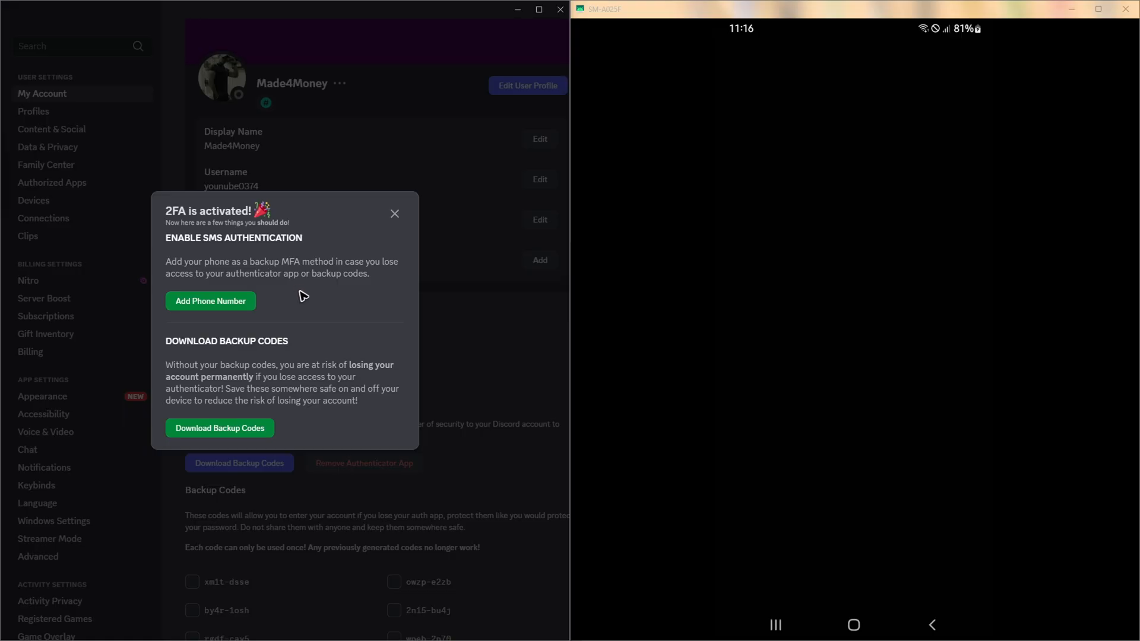
mouse_move(240, 315)
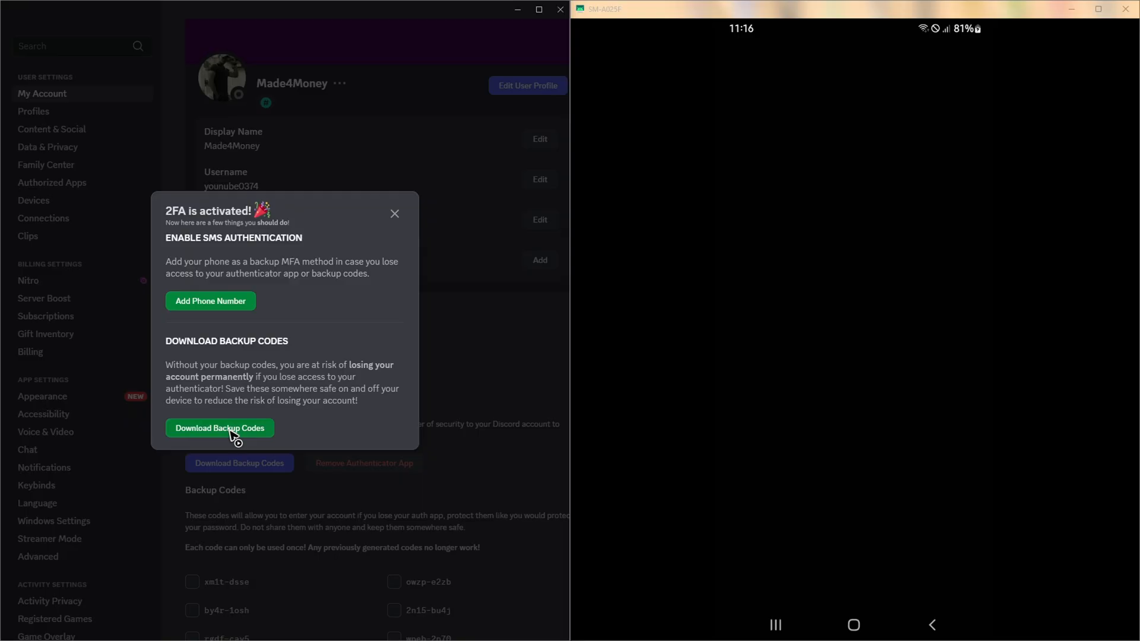
Download the discord_backup_codes text file and save it to the Desktop.
click(219, 428)
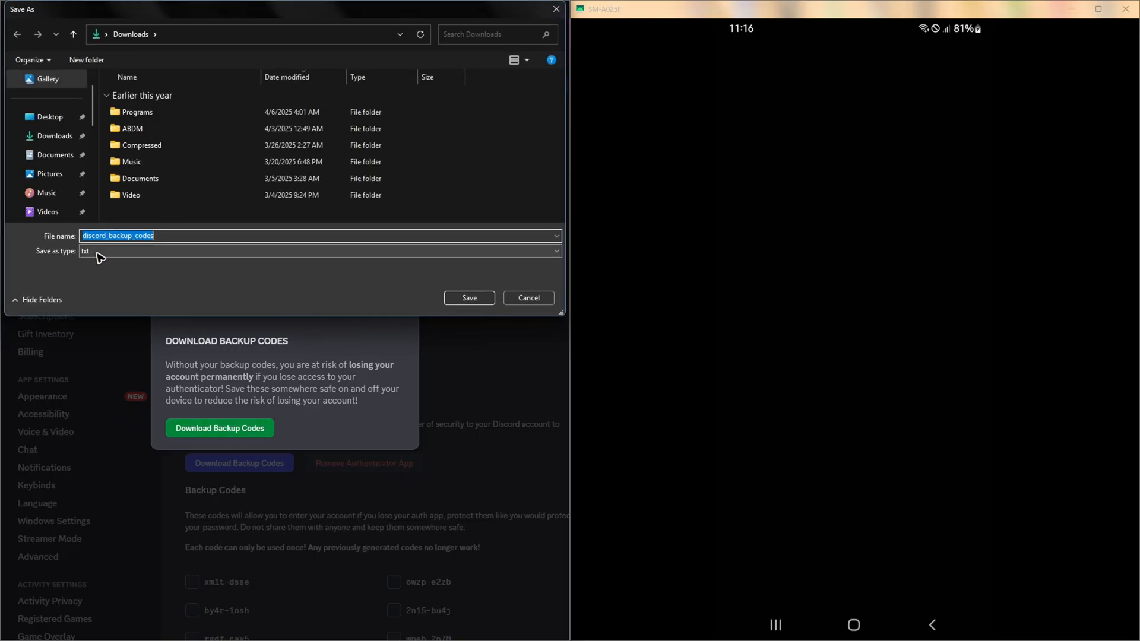
click(48, 116)
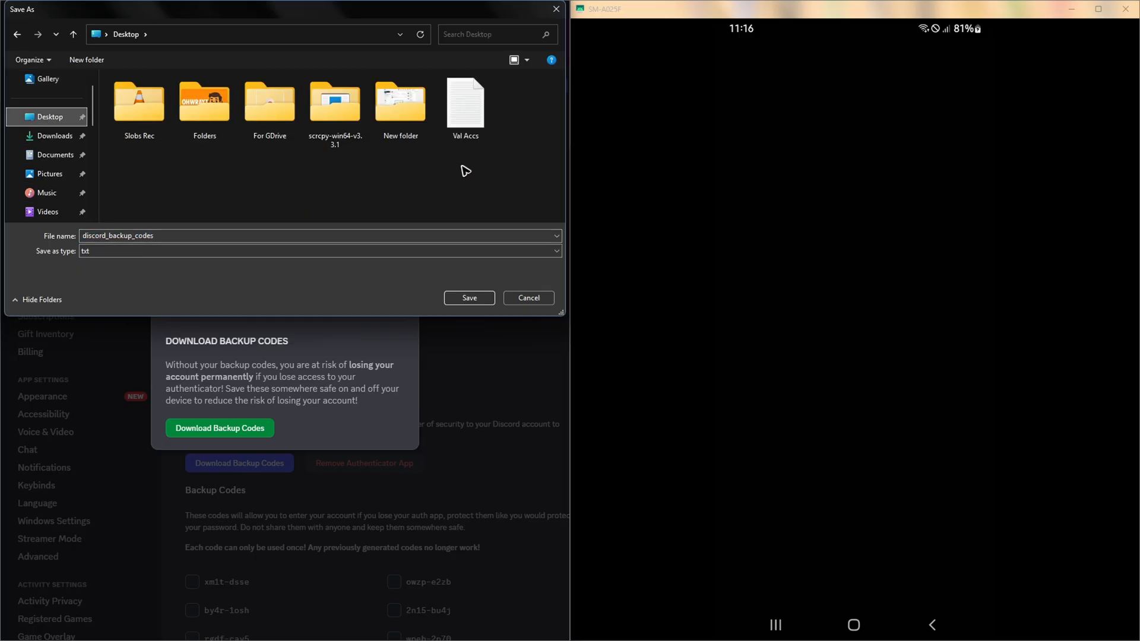
click(469, 298)
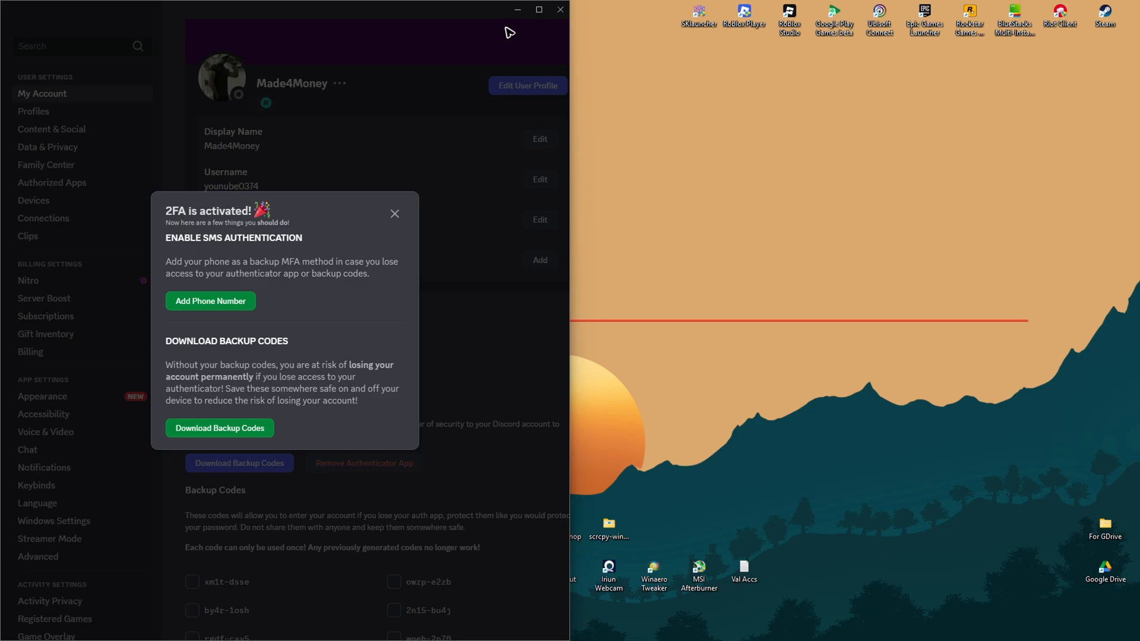
Minimize Discord and drag the backup codes file to the desktop centre.
click(560, 10)
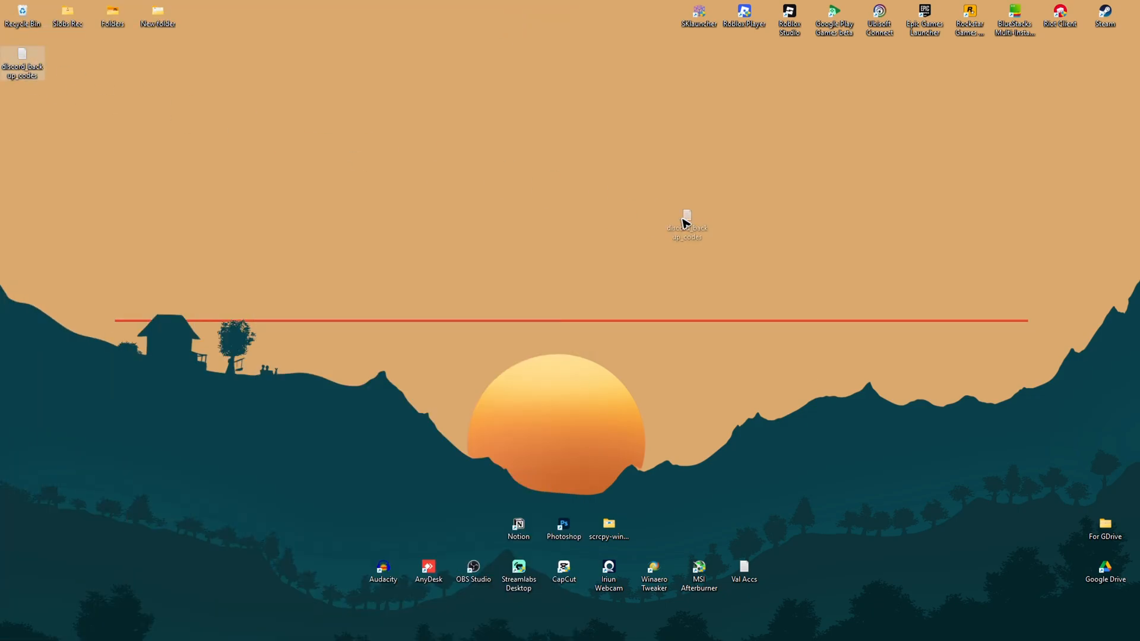
drag(686, 226, 608, 278)
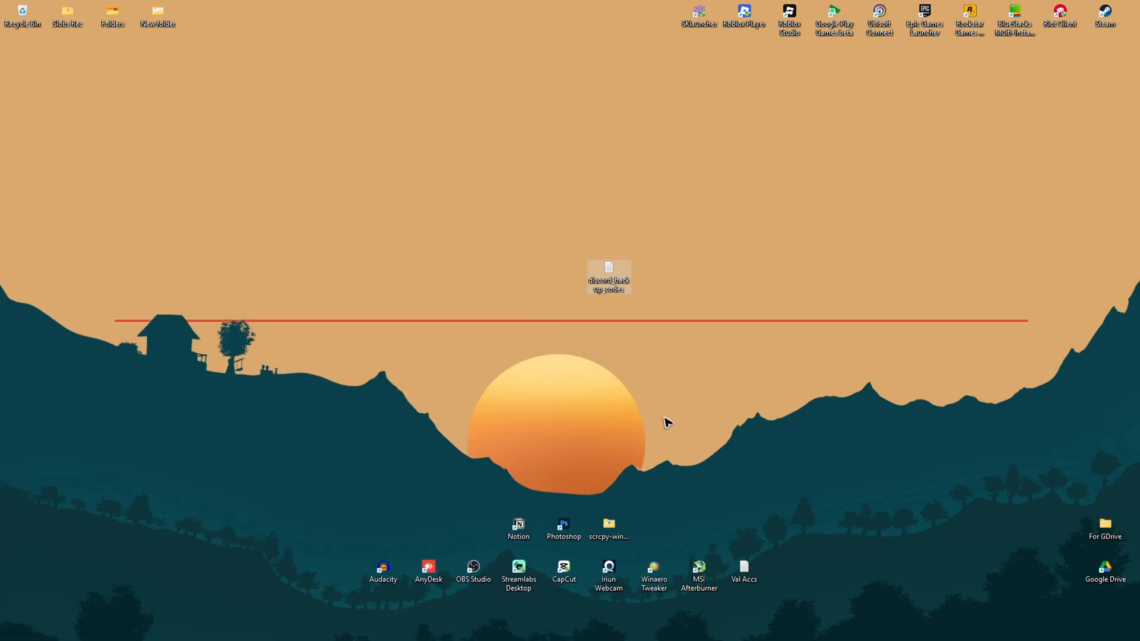